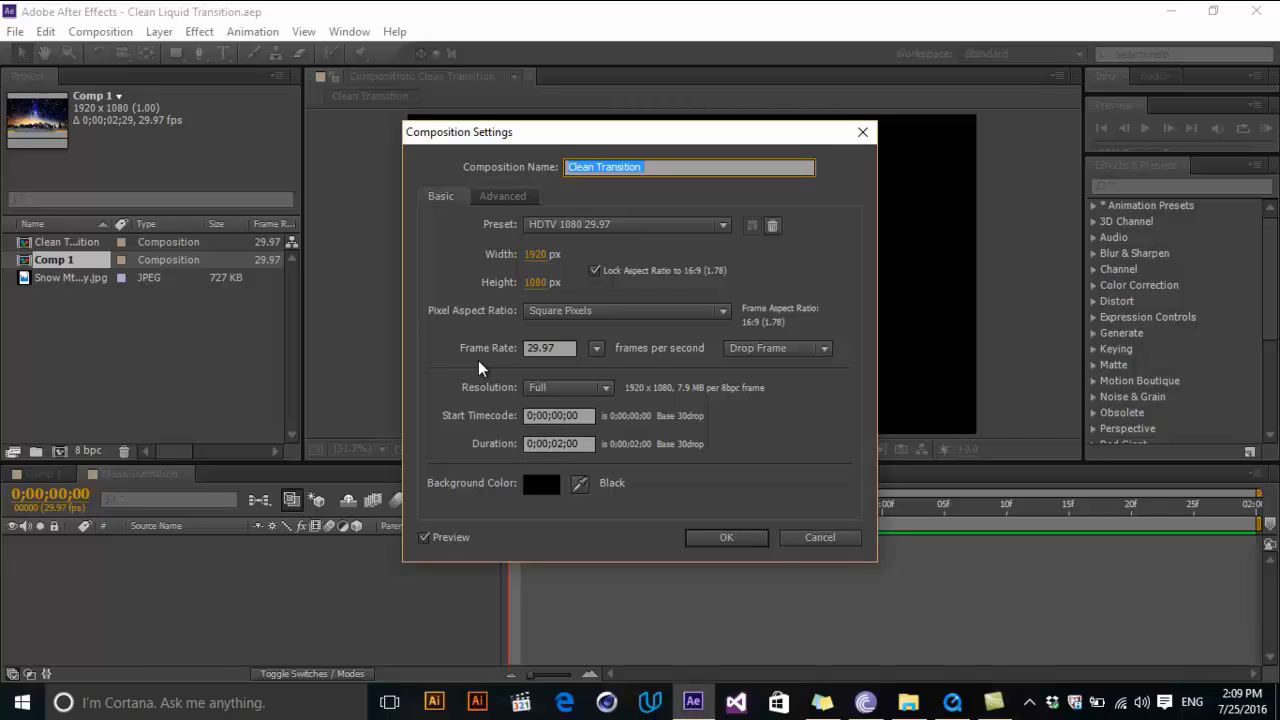
Step: Confirm Composition Settings for Clean Transition at 1920×1080, 29.97 fps
click(726, 536)
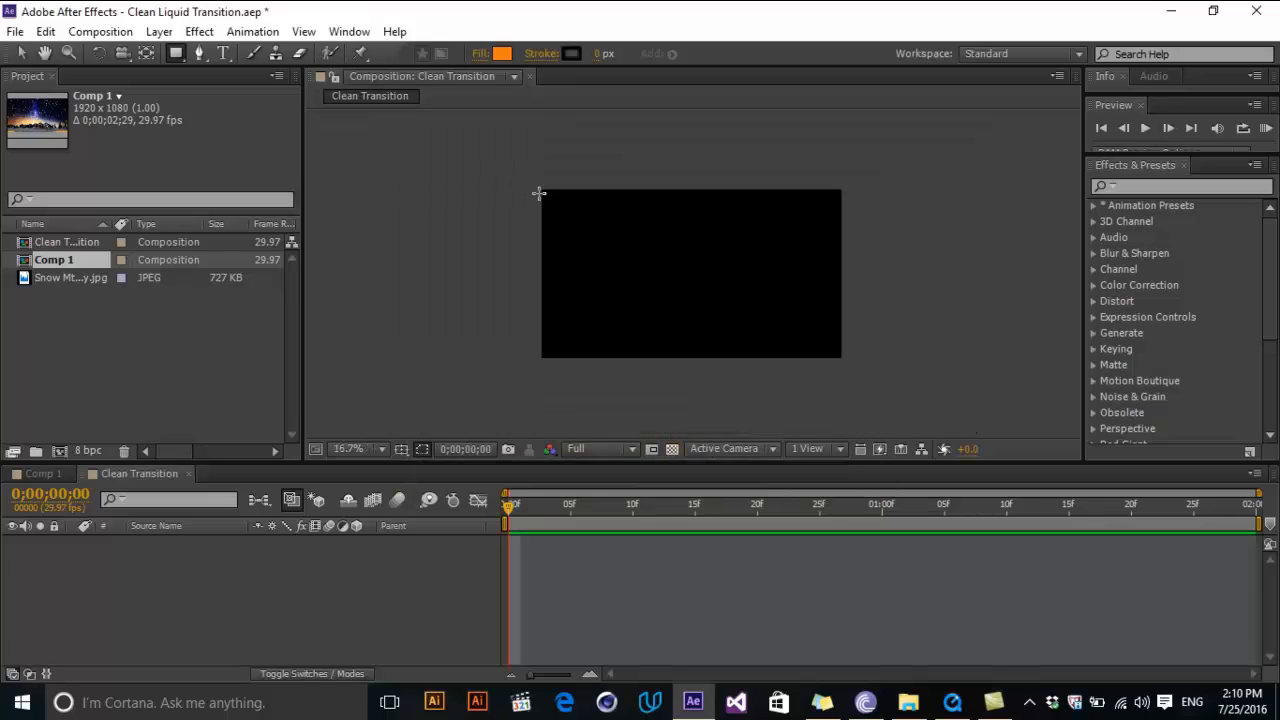
Step: Draw an orange rectangle covering the composition frame
drag(540, 188, 840, 360)
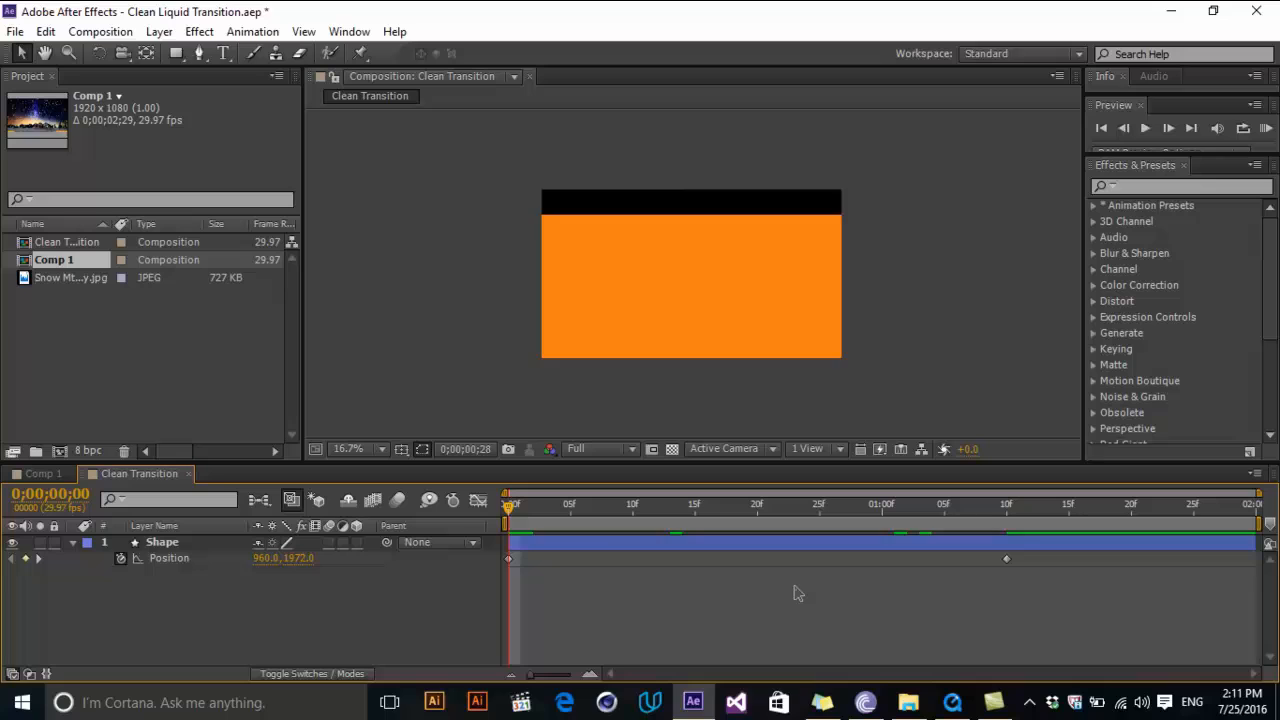
Step: Select the Position keyframes to ease them in the Graph Editor
click(870, 504)
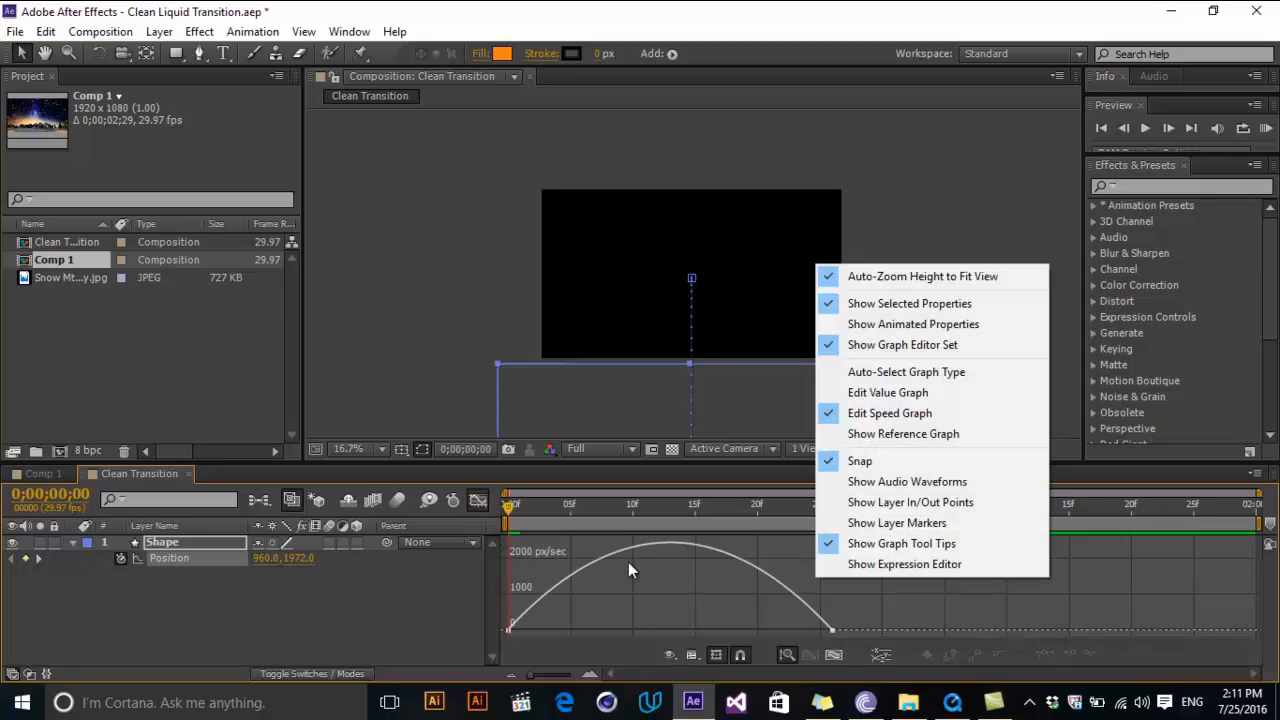
mouse_move(740, 584)
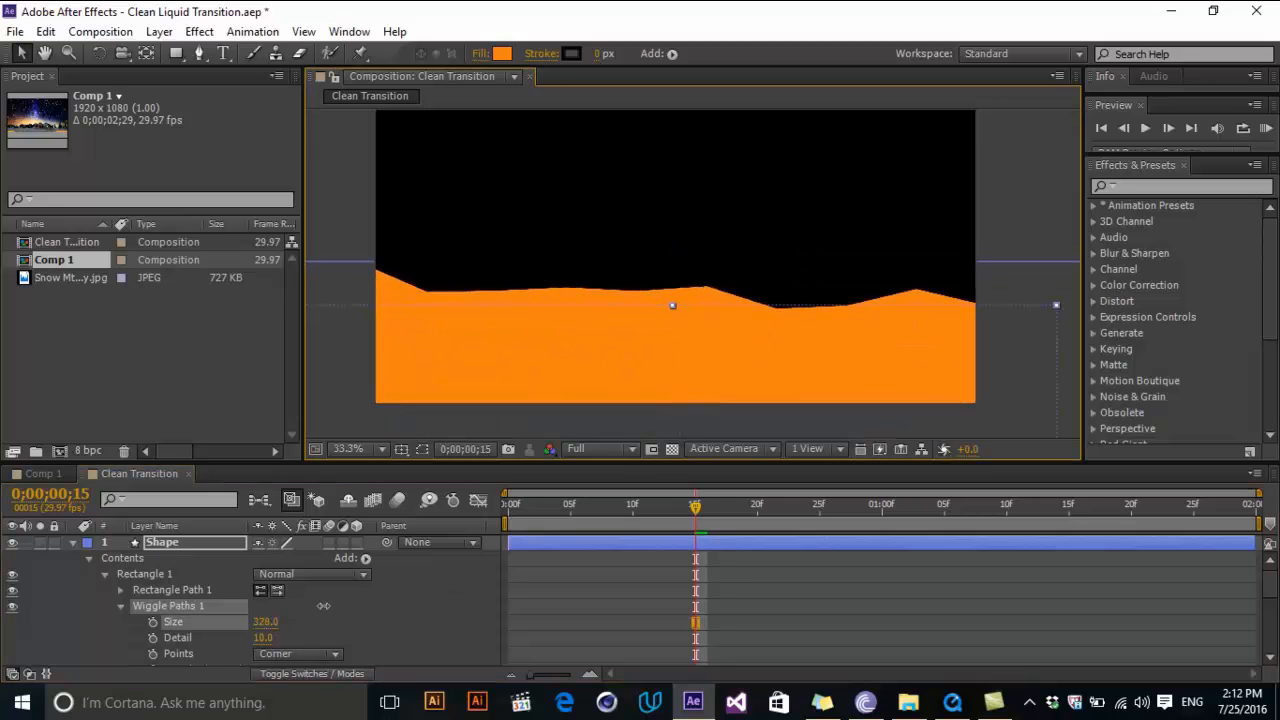
Step: Set Wiggle Paths type to Smooth and adjust its wiggles-per-second rate
click(296, 652)
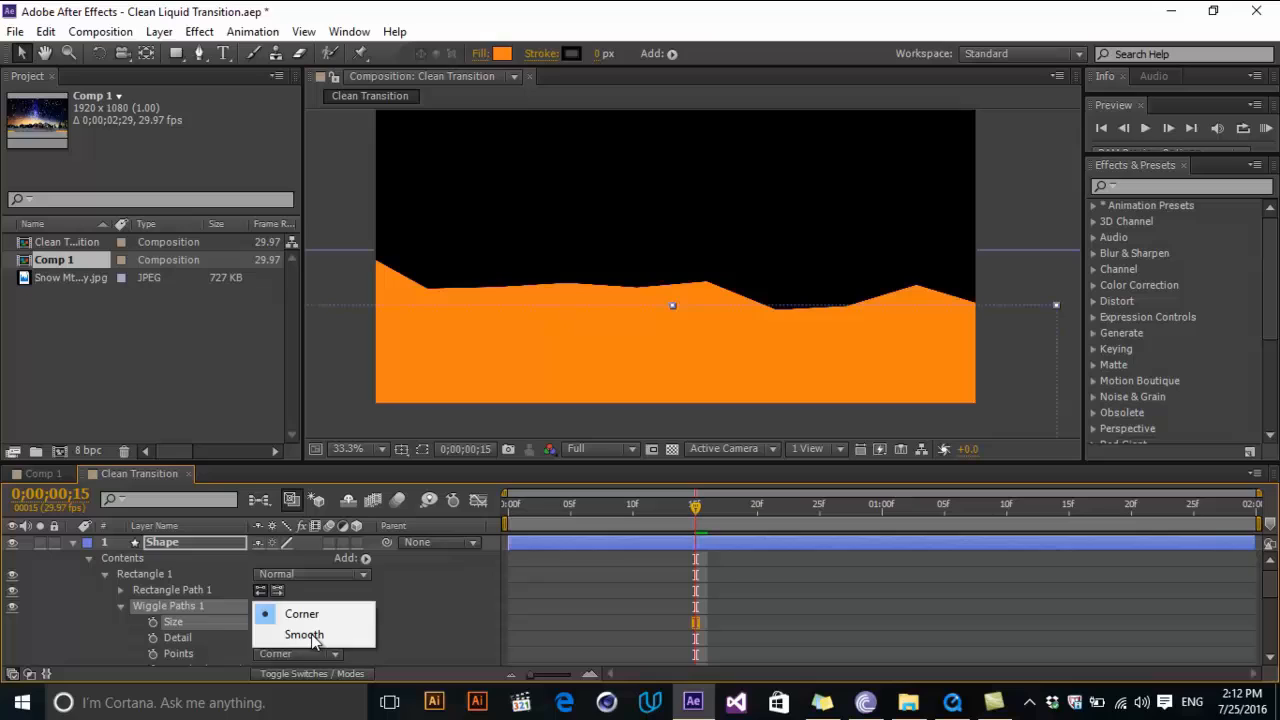
click(304, 634)
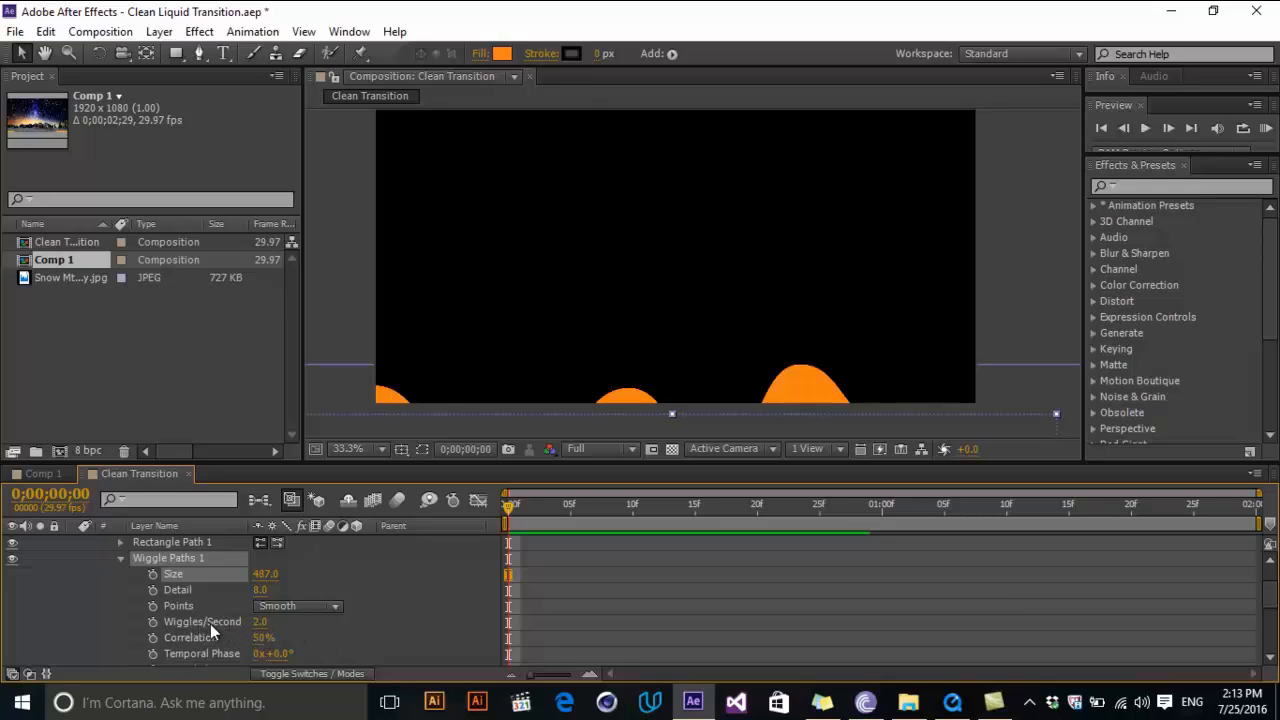
double_click(260, 620)
text(turb)
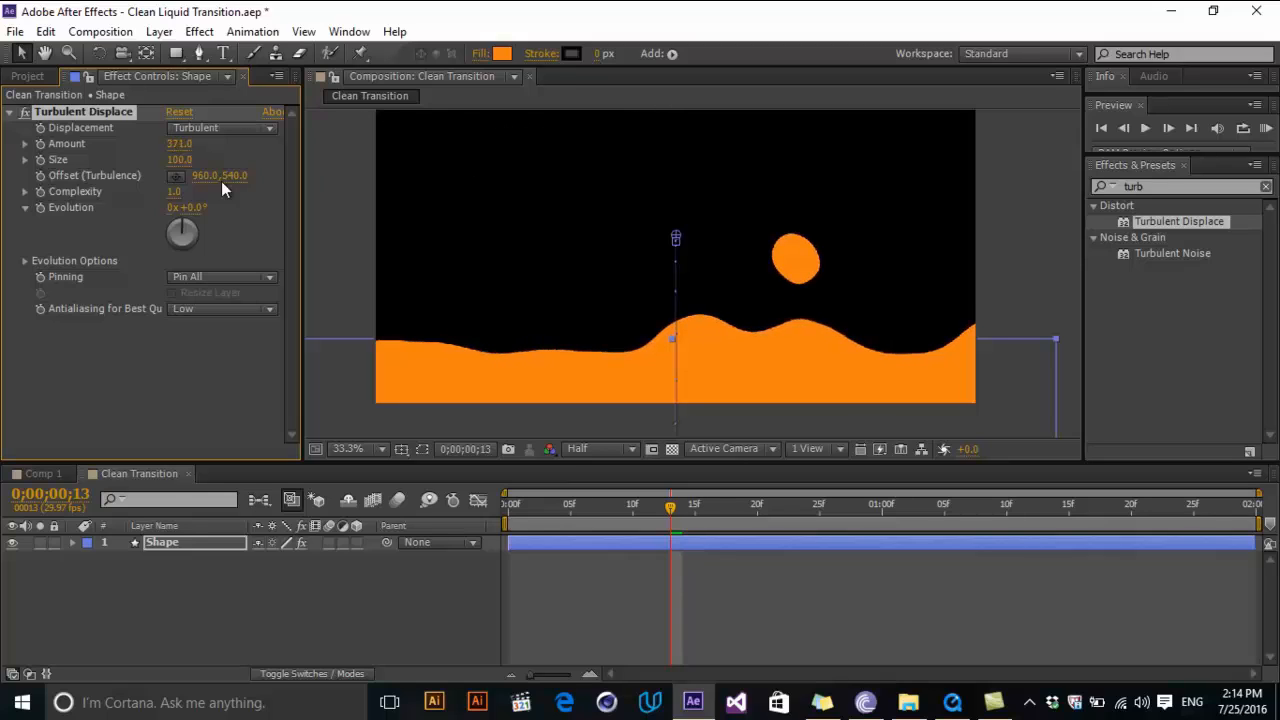
Step: Apply Turbulent Displace to the wave and scrub to preview it at an earlier frame
click(880, 448)
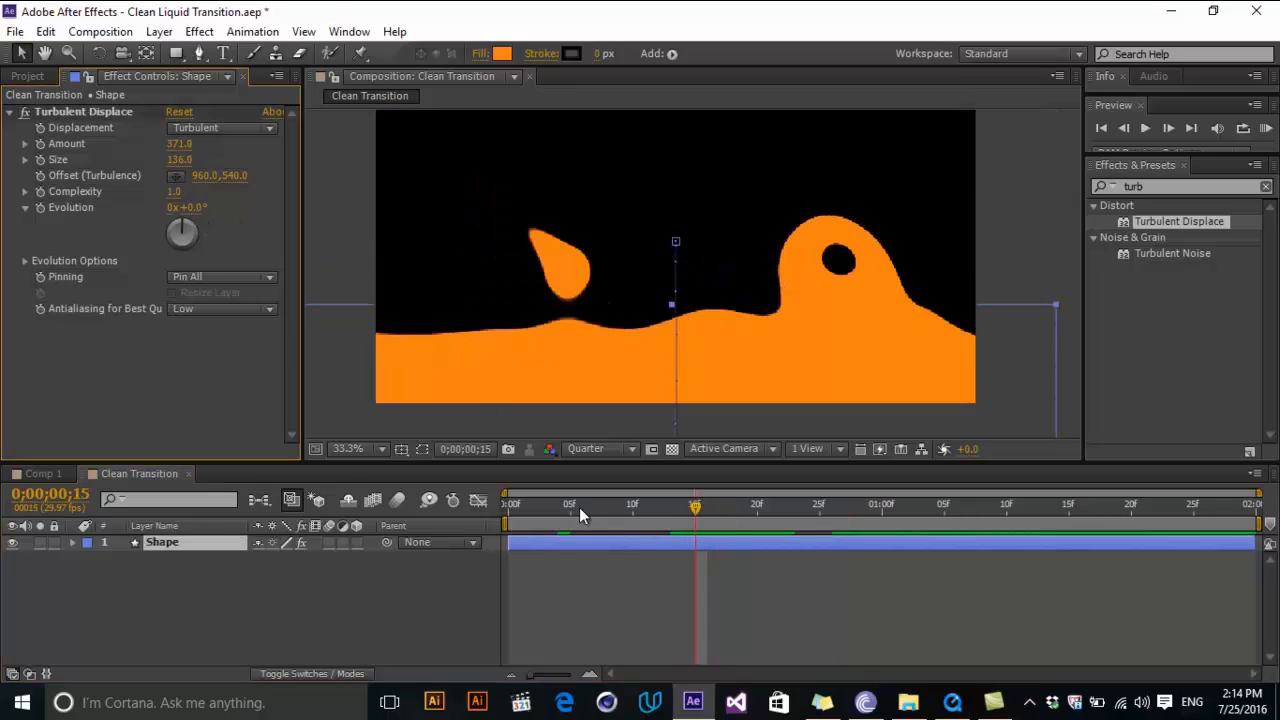
drag(696, 504, 770, 504)
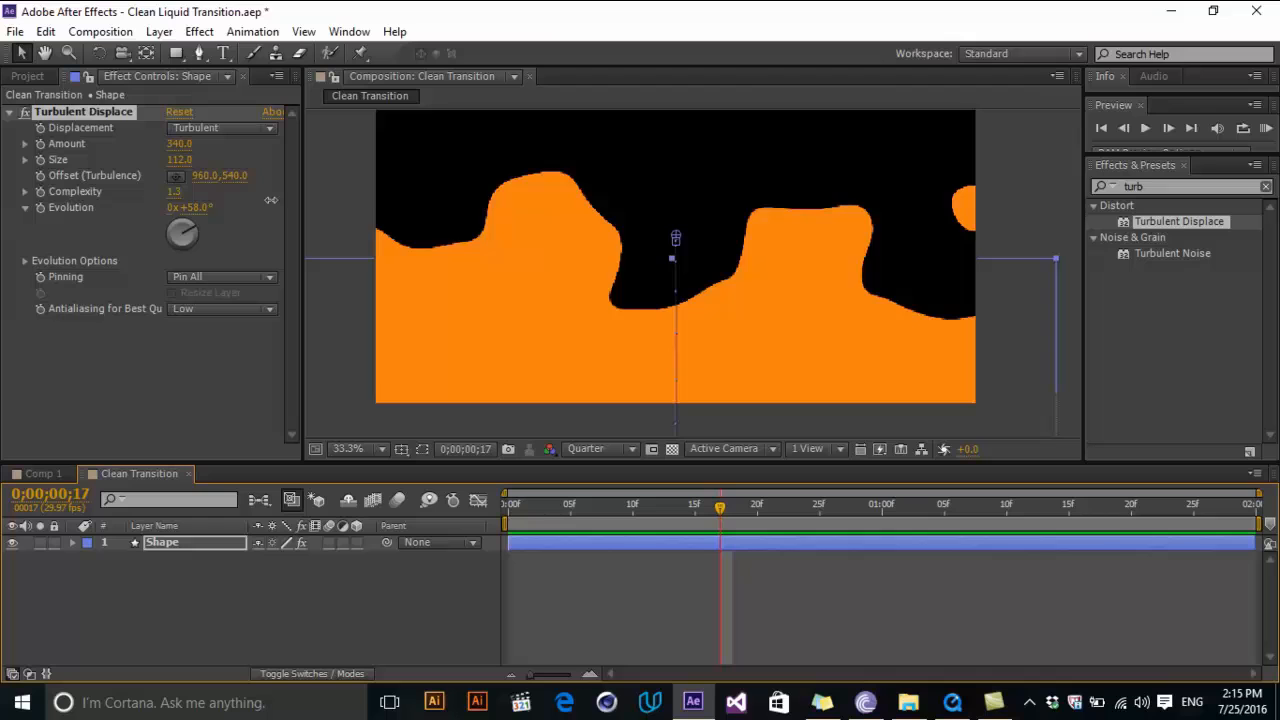
Step: Adjust the Turbulent Displace value for larger rounded liquid shapes
drag(190, 206, 136, 206)
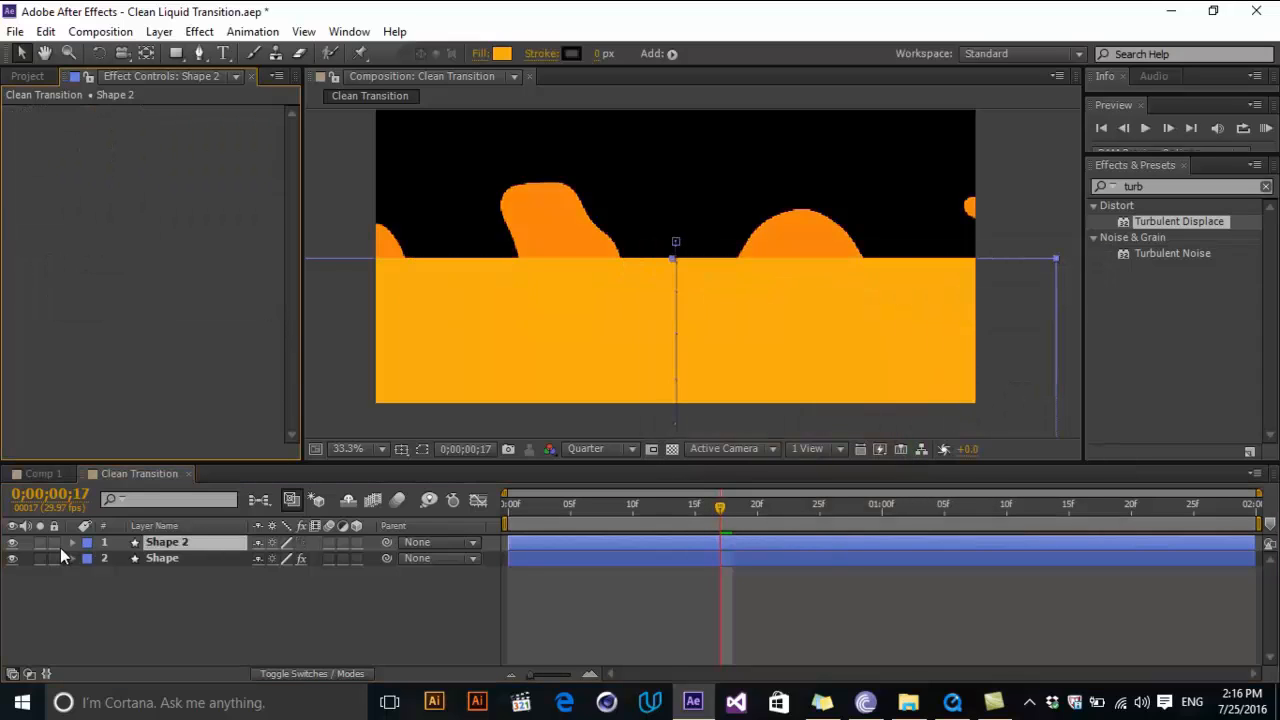
Step: Select the duplicated wave layer and give it a blue fill
click(72, 542)
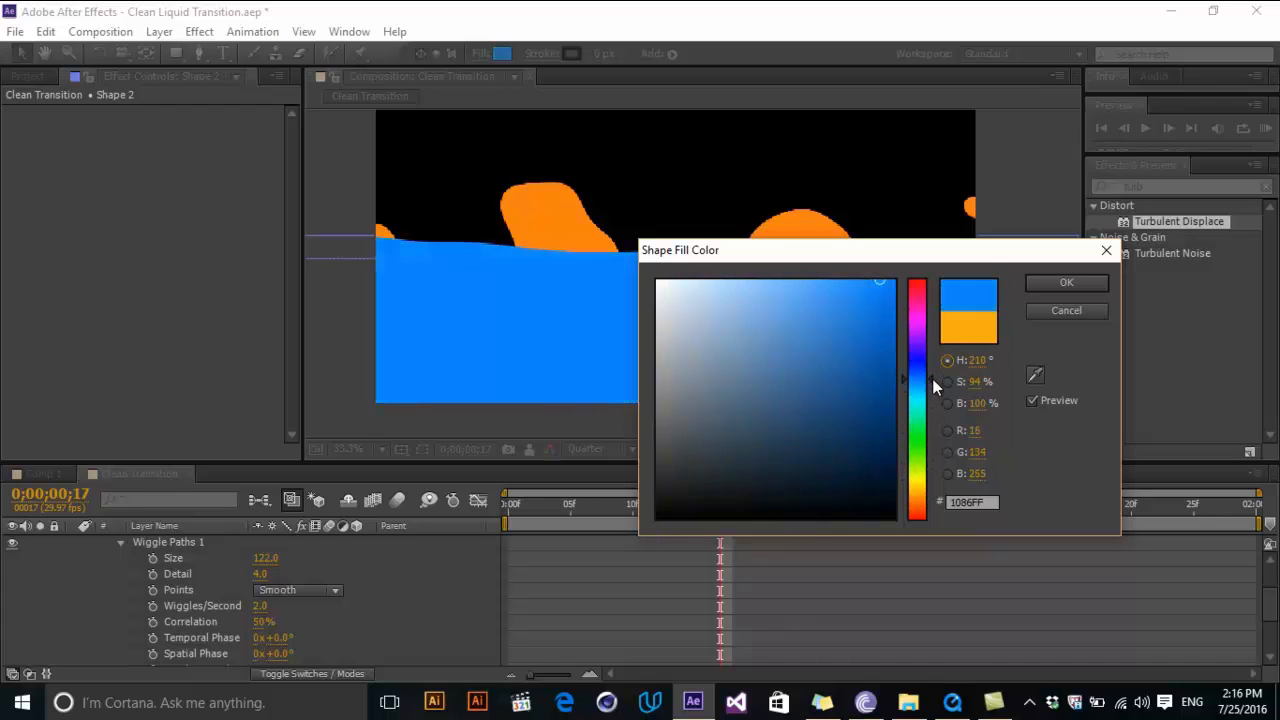
click(1066, 282)
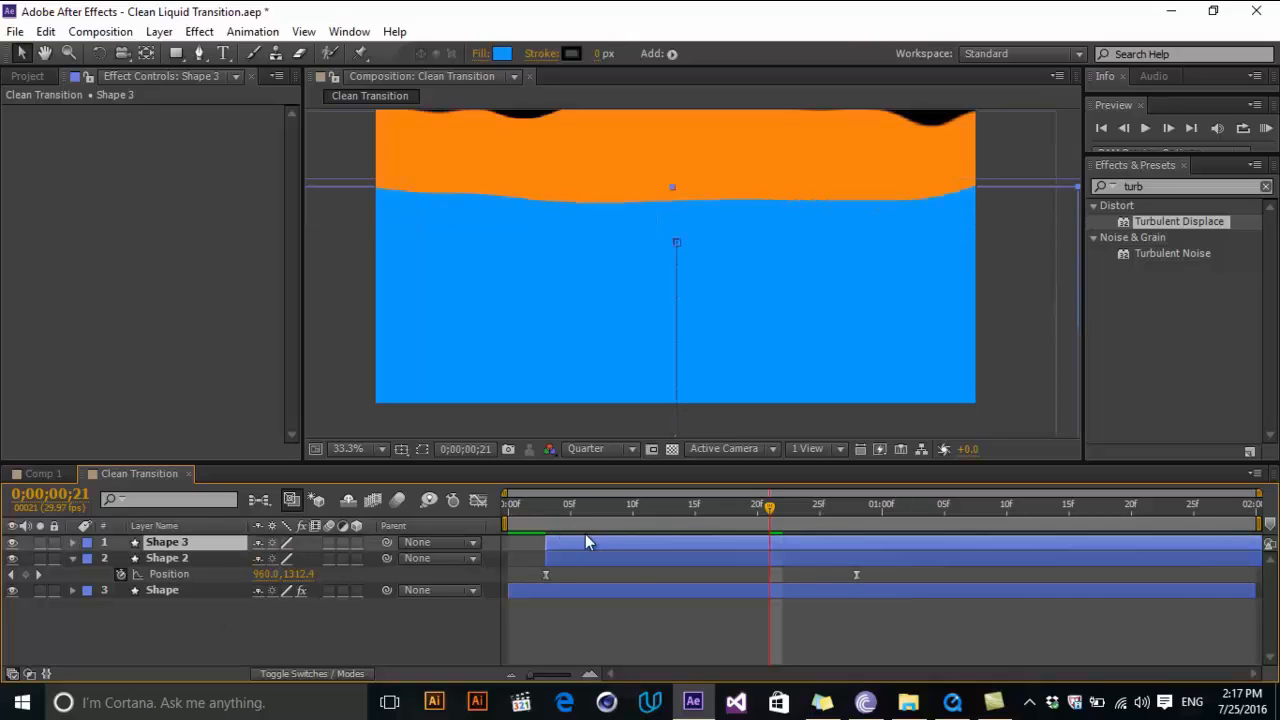
Step: Give the third duplicated wave layer a green fill
click(502, 52)
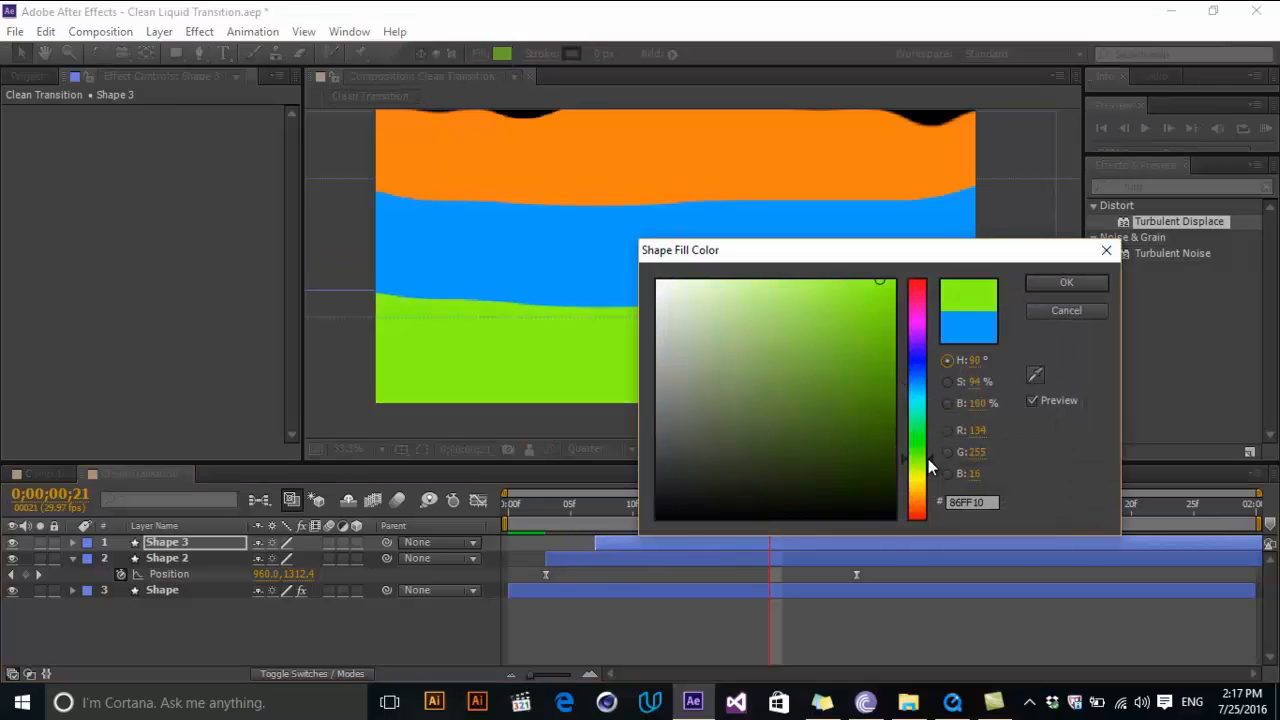
click(1066, 282)
text(drop)
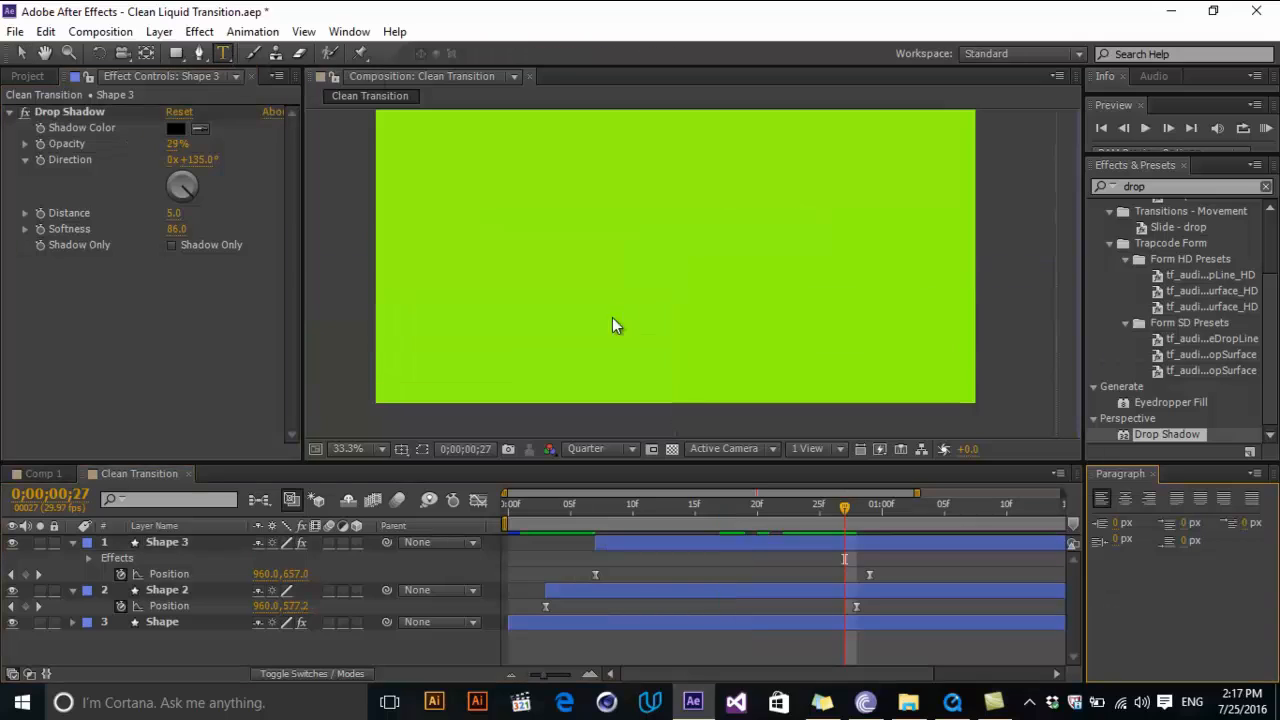
Step: Add a text layer reading POLYGON MOTION over the green wave
text(POLYGON MOTION)
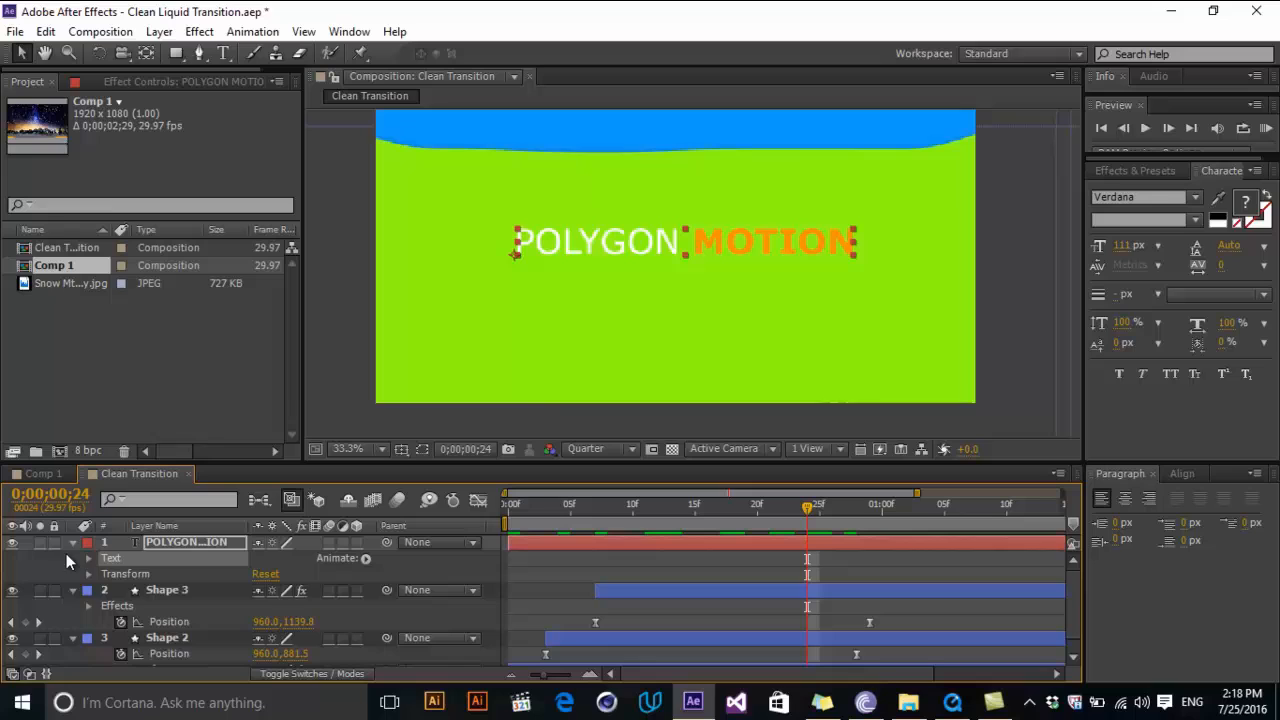
click(88, 558)
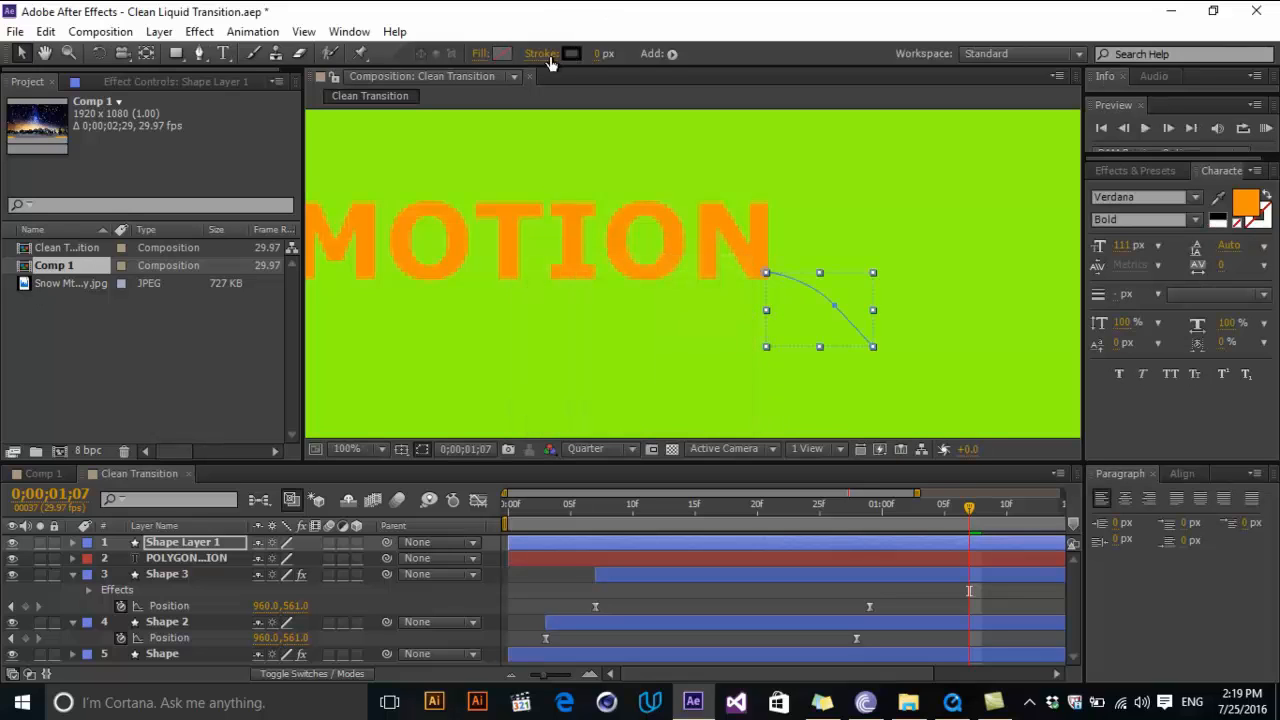
Step: Make the pen-drawn curve a thick black stroke with no fill
click(540, 52)
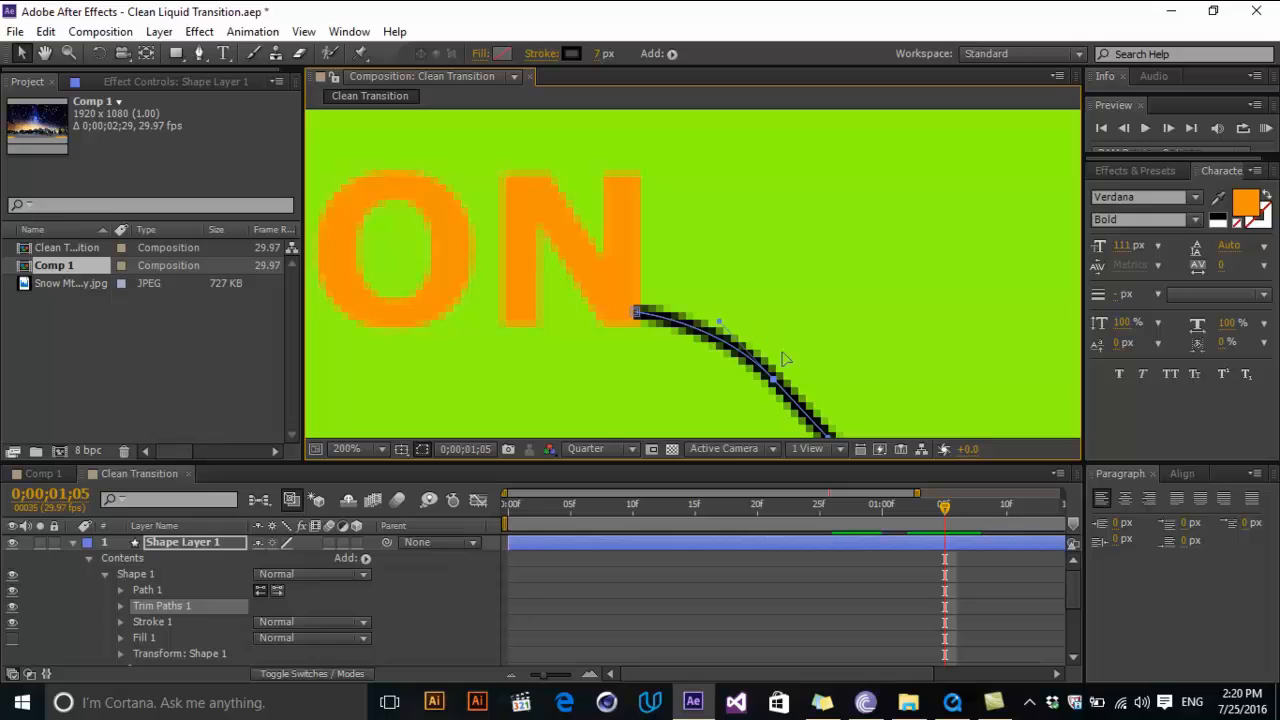
click(120, 620)
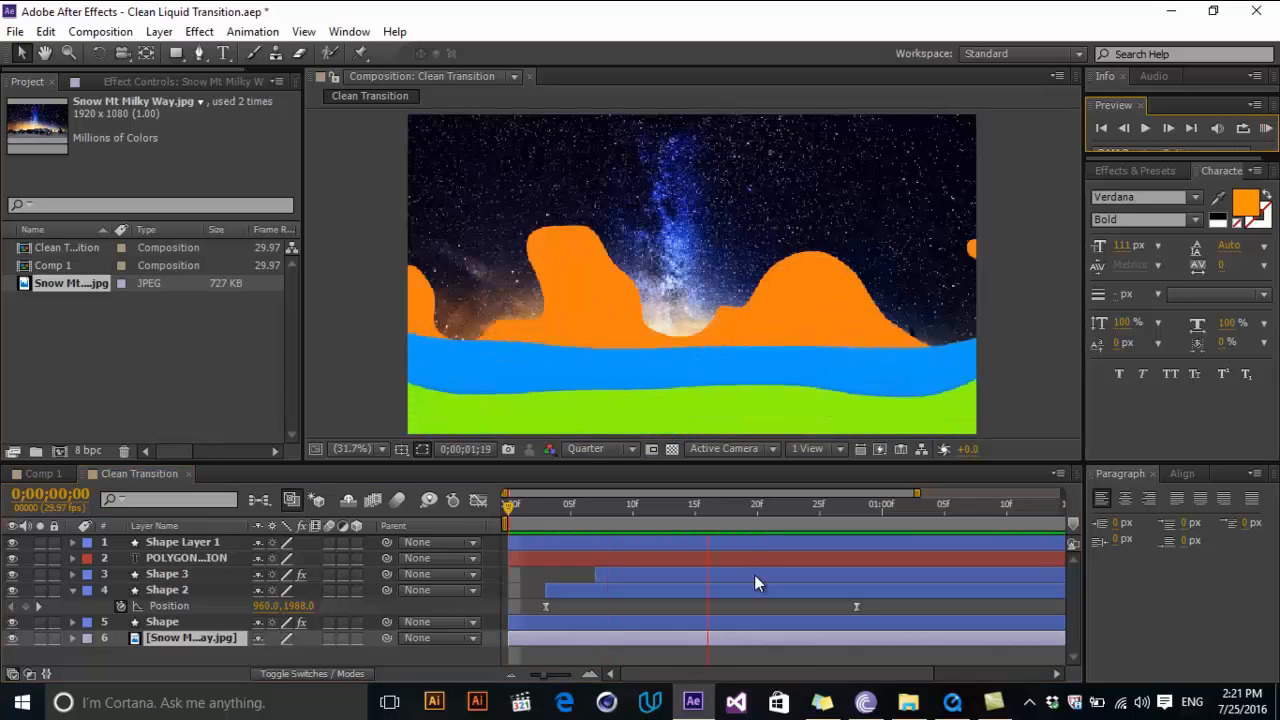
Step: Scrub to a later frame to check the green end-frame with the POLYGON MOTION title
click(996, 504)
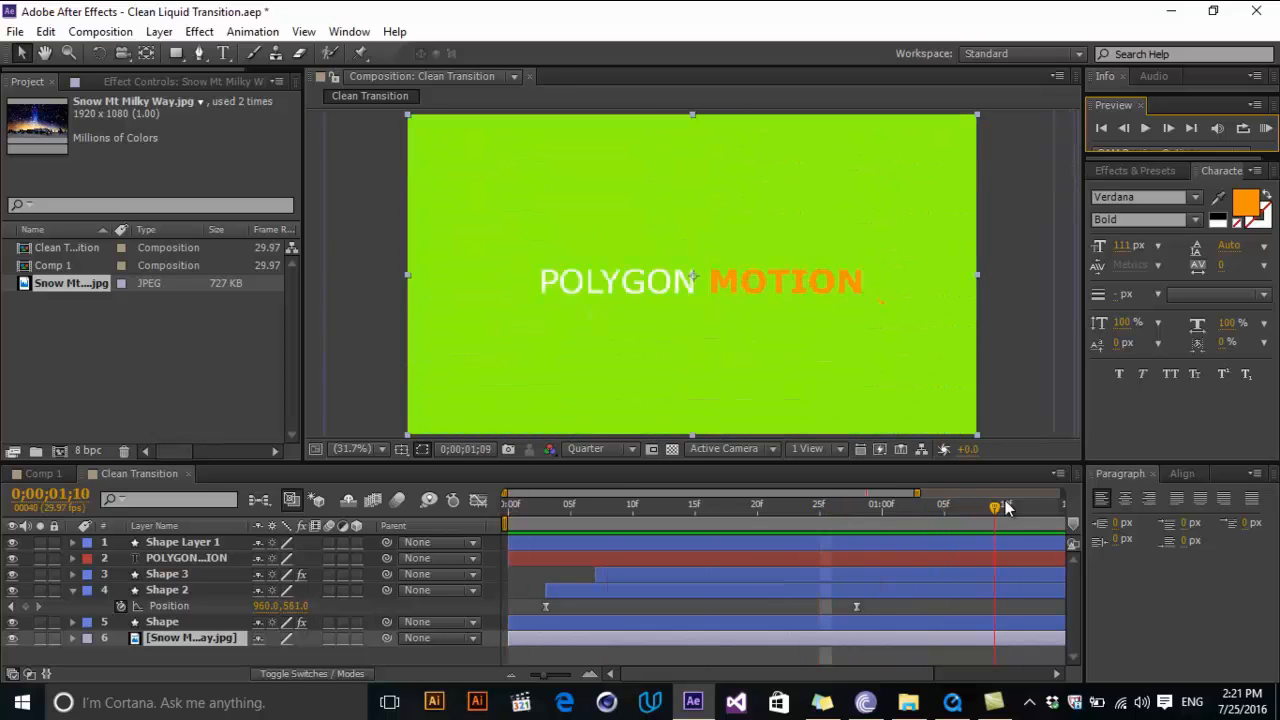